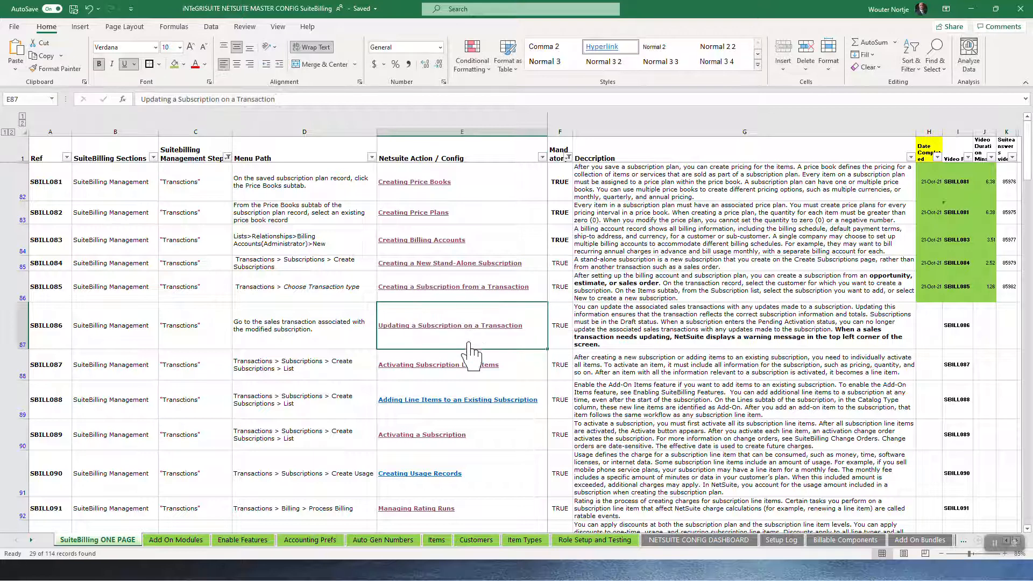
pyautogui.moveTo(411, 339)
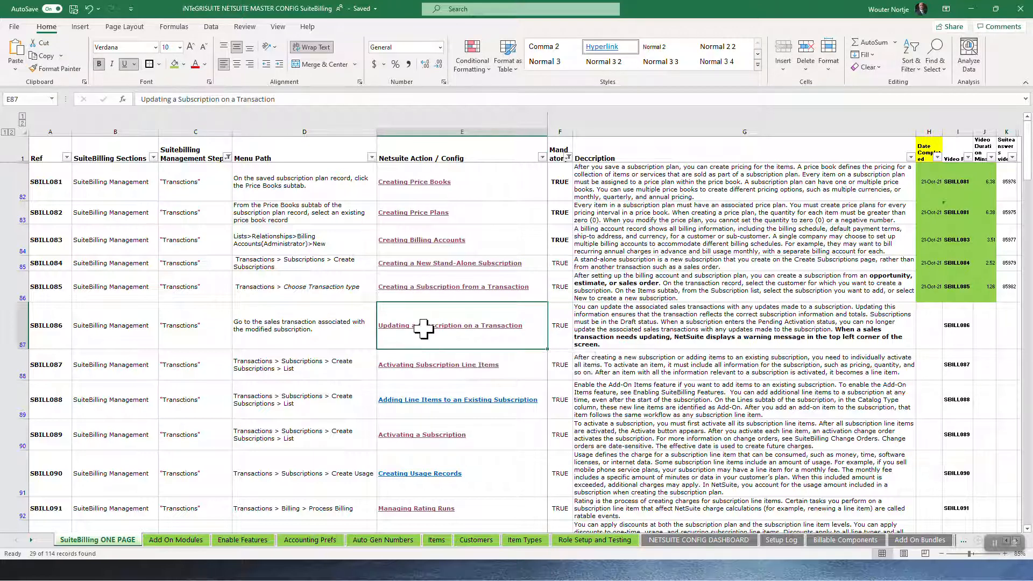
# Open the 'Updating a Subscription on a Transaction' SuiteAnswers article.
pyautogui.press('alt+tab')
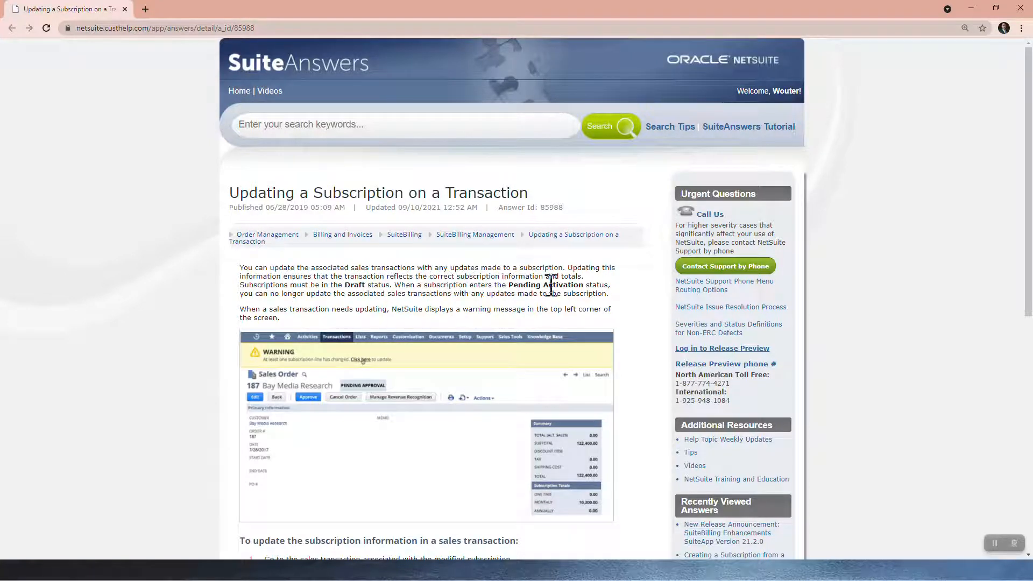
pyautogui.moveTo(256, 290)
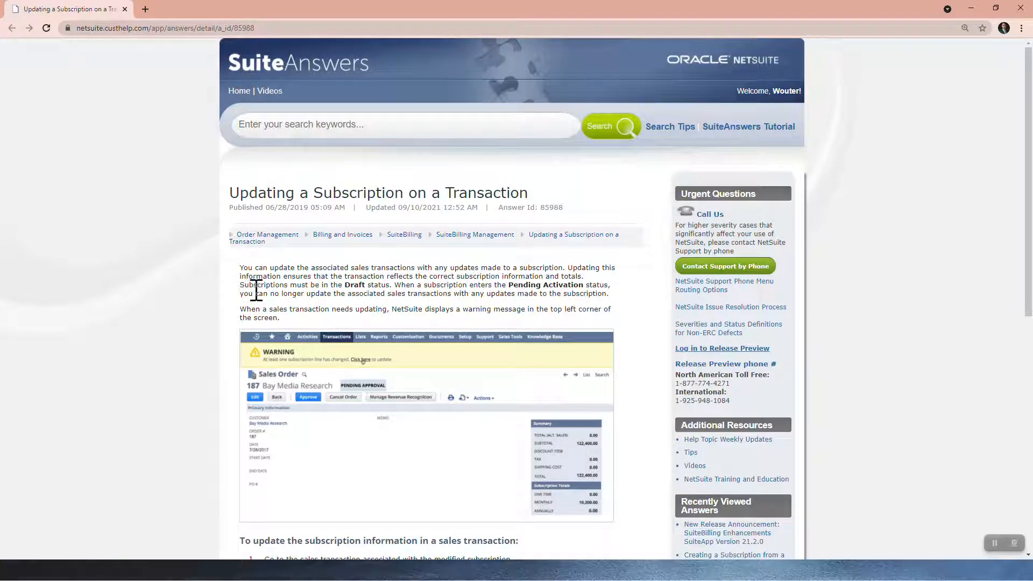
pyautogui.moveTo(367, 291)
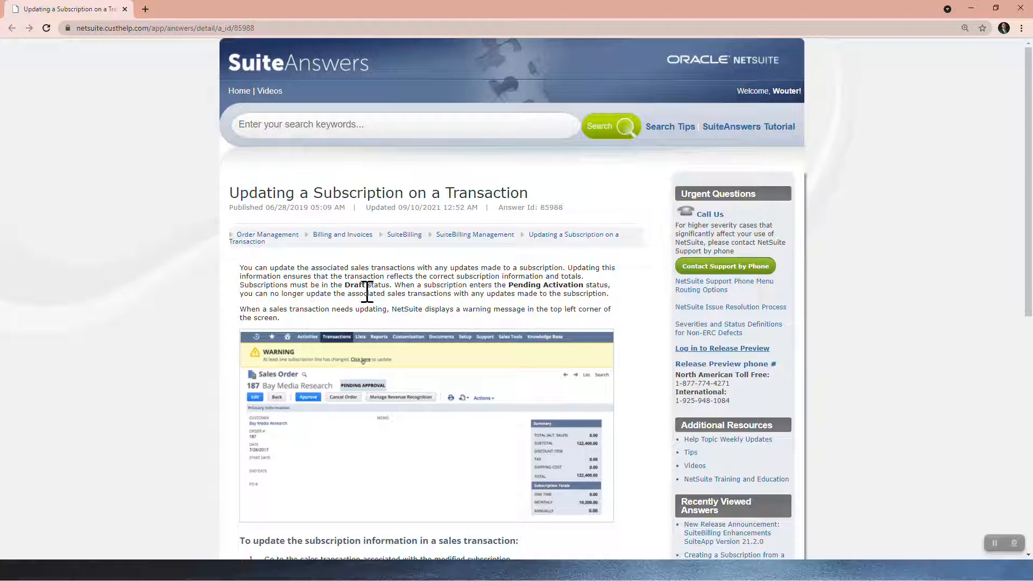
pyautogui.moveTo(469, 295)
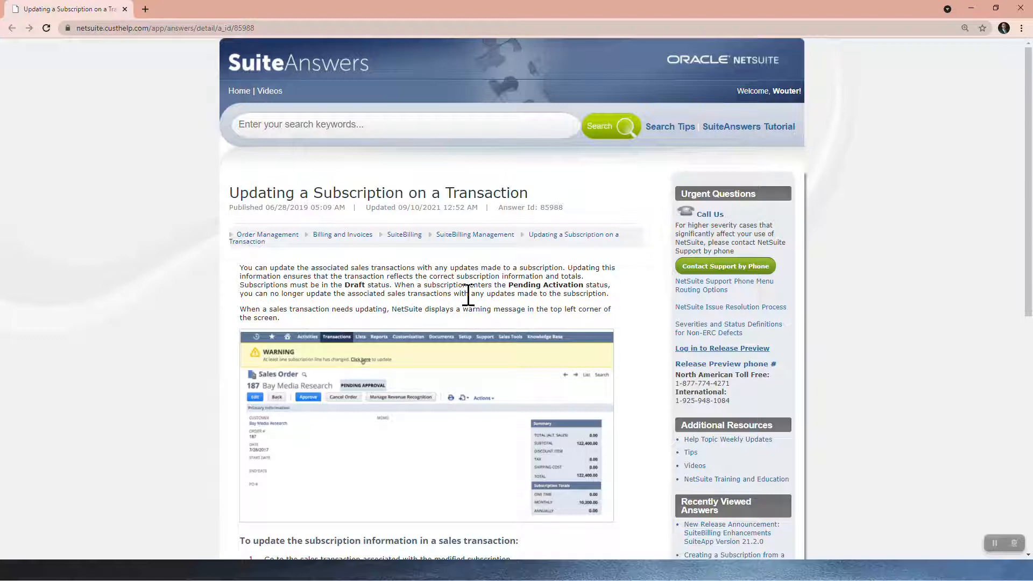
pyautogui.moveTo(422, 291)
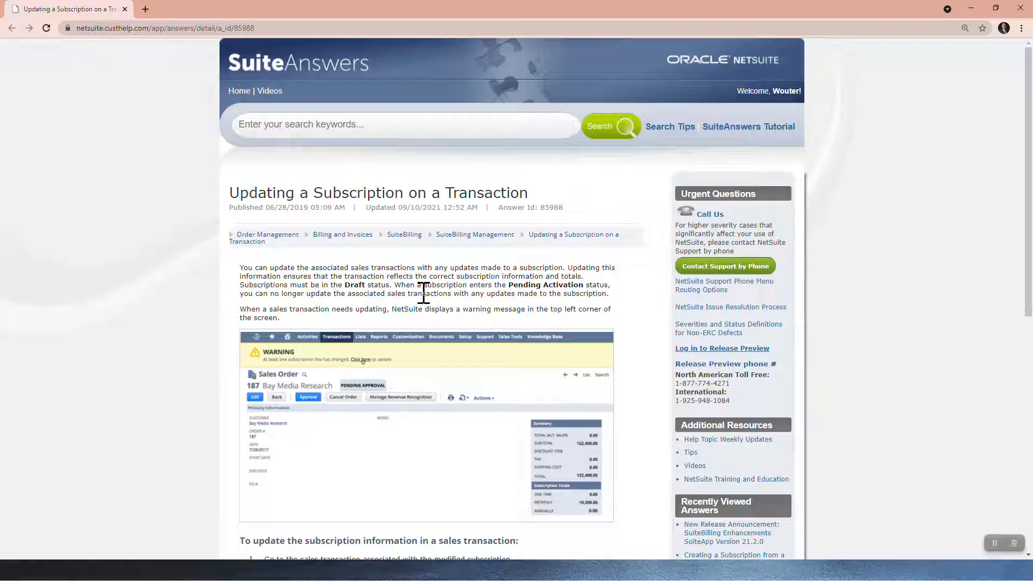
# Return to subscription SUBS000093 and scroll down to its pricing lines.
pyautogui.press('alt+tab')
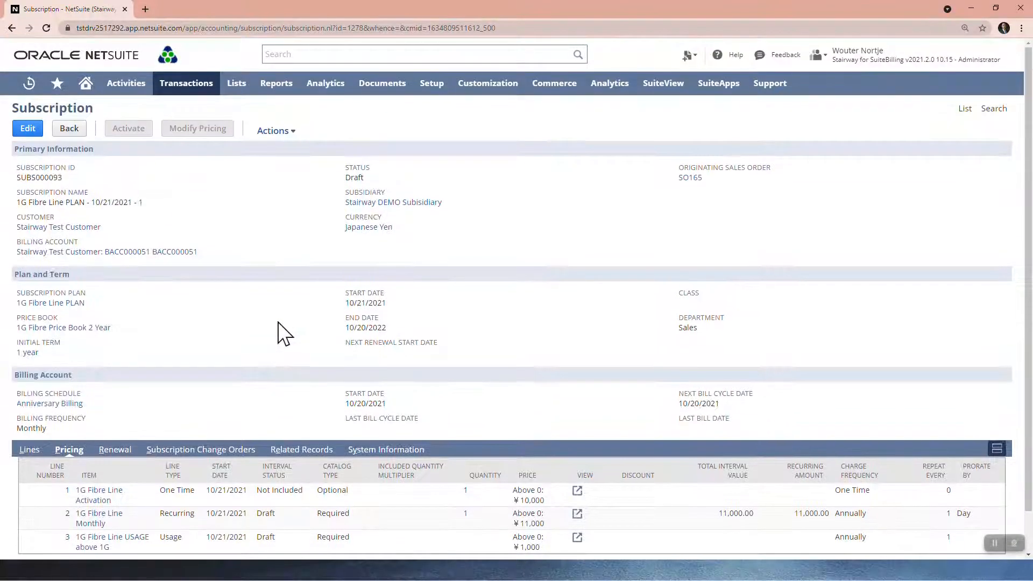
pyautogui.scroll(-3)
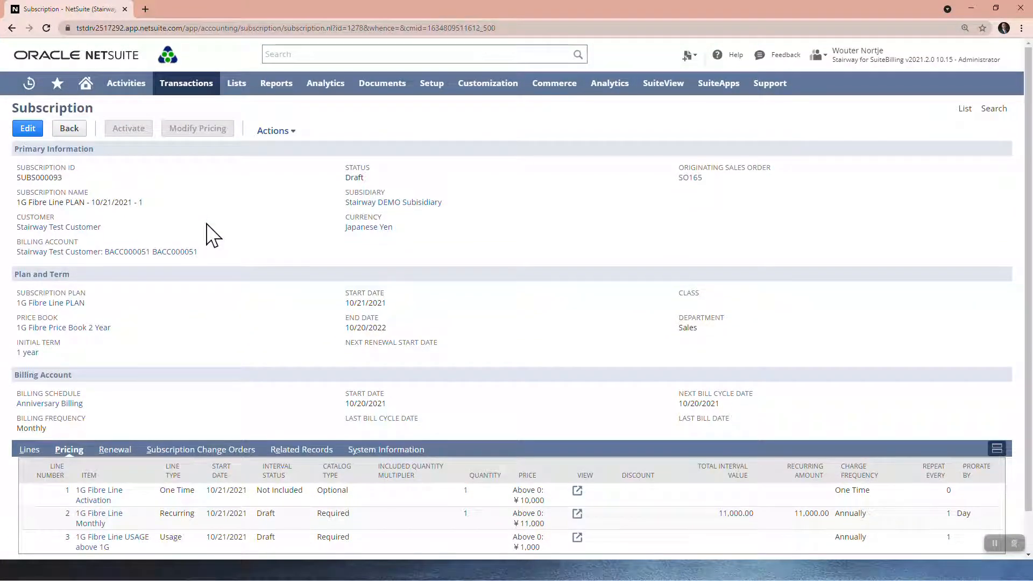
# Edit SUBS000093's line 2 price plan to 12,000 and confirm the line.
pyautogui.click(26, 128)
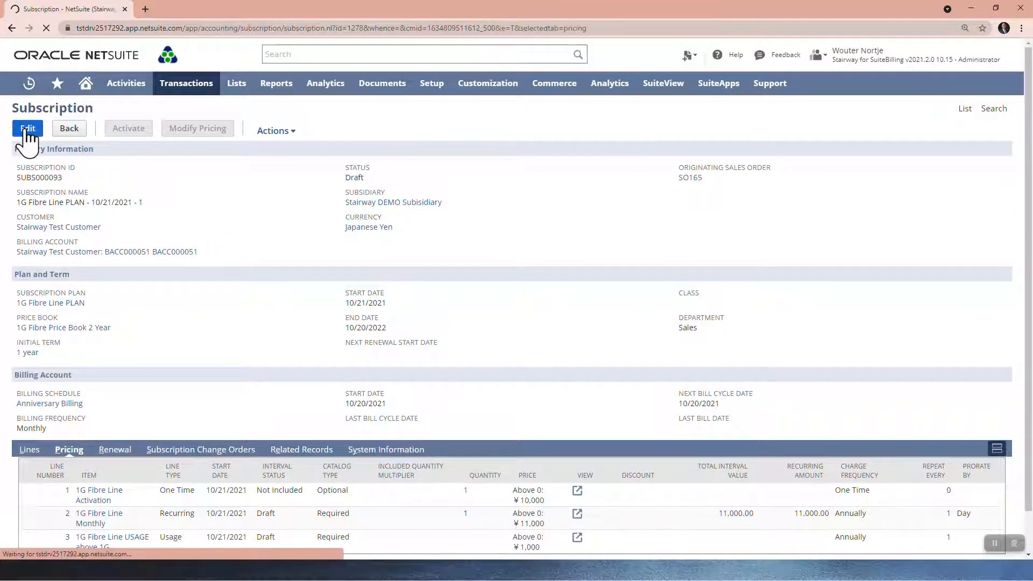
pyautogui.click(27, 128)
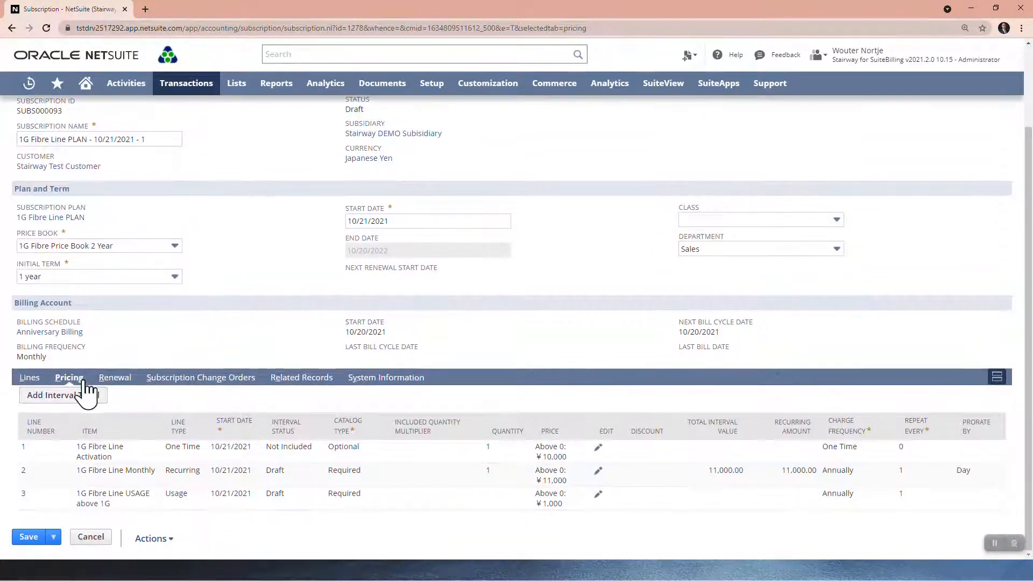
pyautogui.moveTo(582, 509)
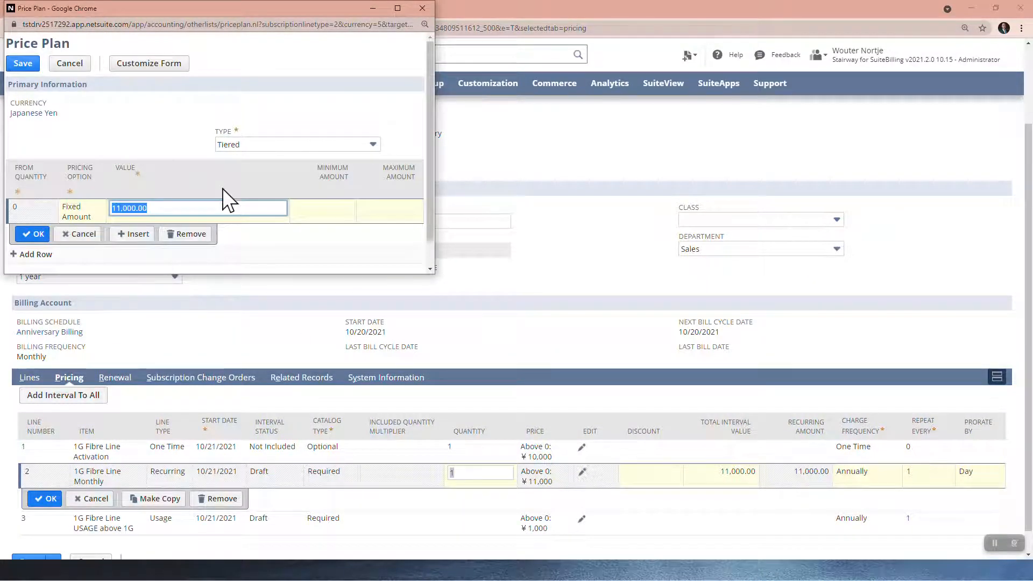
pyautogui.write('12000')
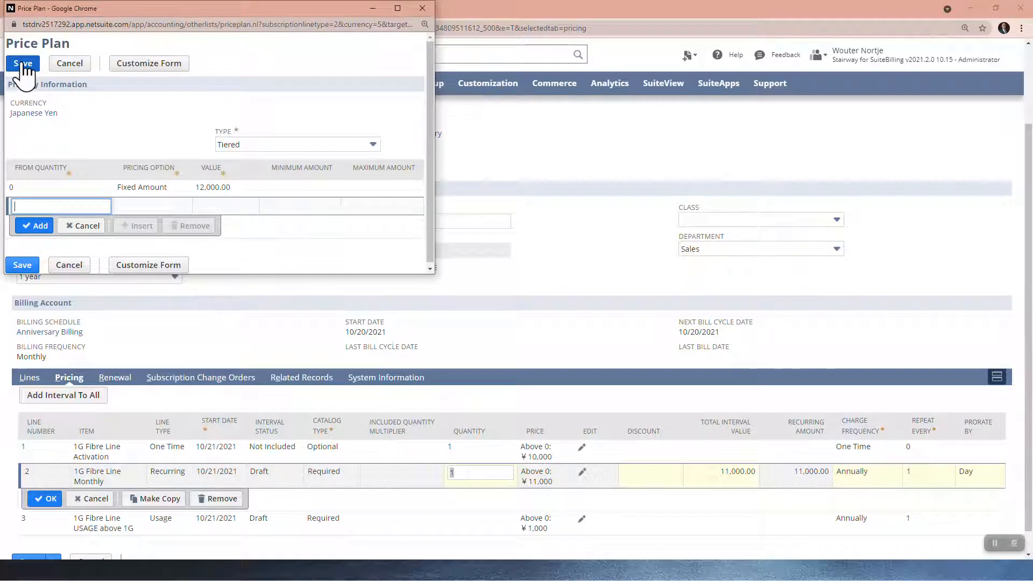
pyautogui.click(22, 64)
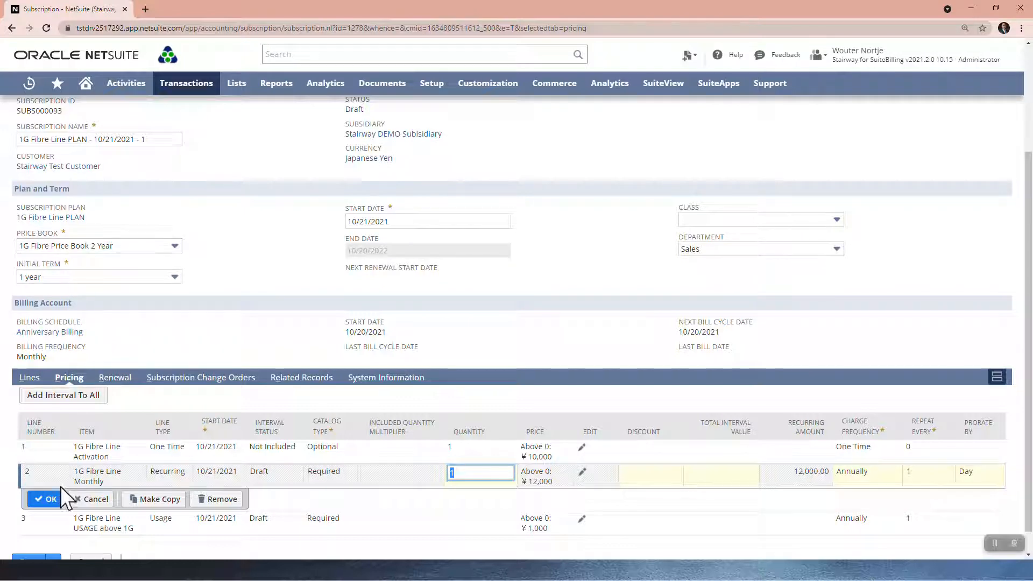
pyautogui.moveTo(92, 498)
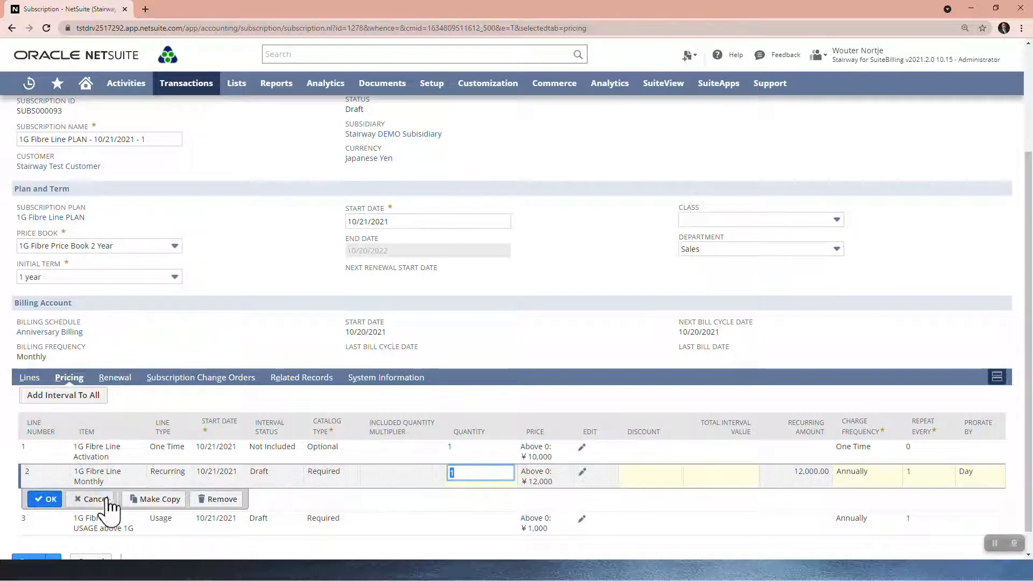
pyautogui.click(45, 498)
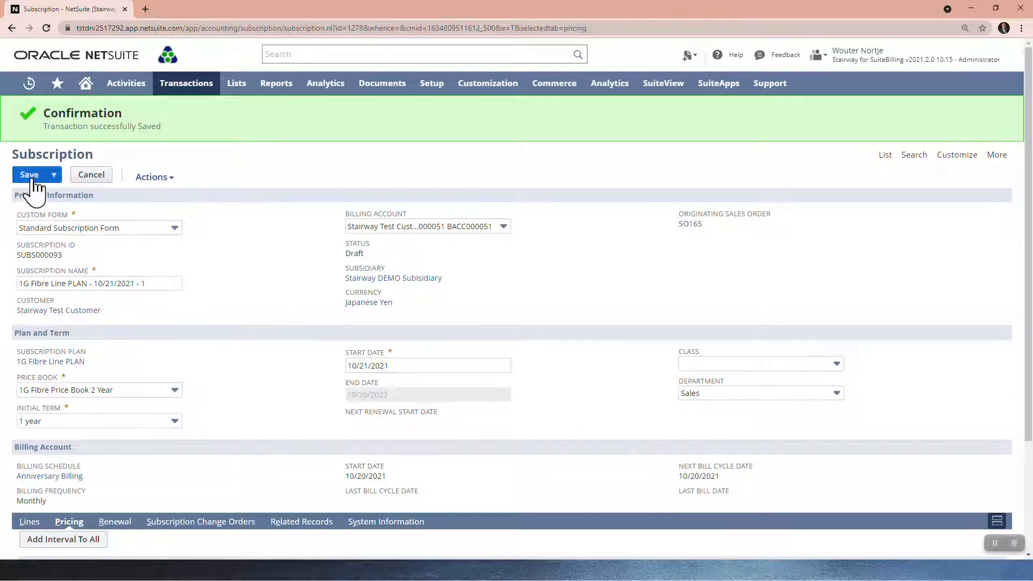
# Save SUBS000093 and view Related Records listing Sales Order SO165.
pyautogui.click(29, 174)
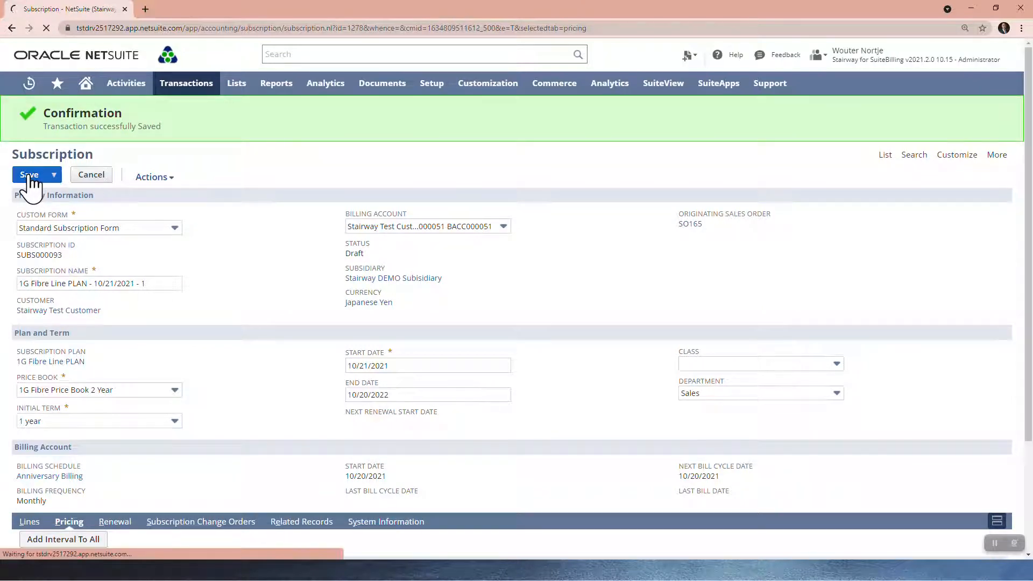
pyautogui.click(29, 174)
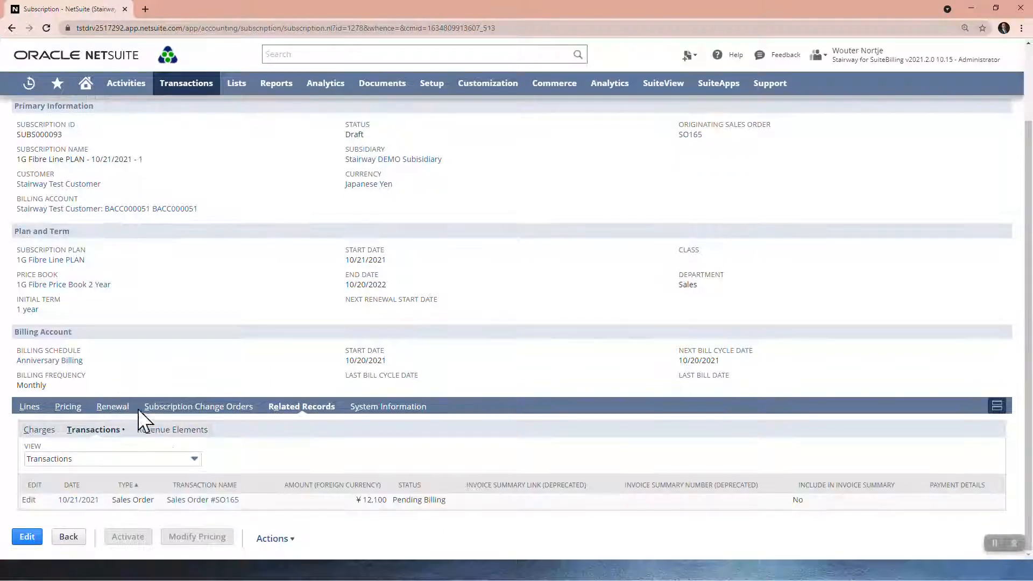
# Open Sales Order SO165 in a new browser tab and switch to it.
pyautogui.rightClick(202, 499)
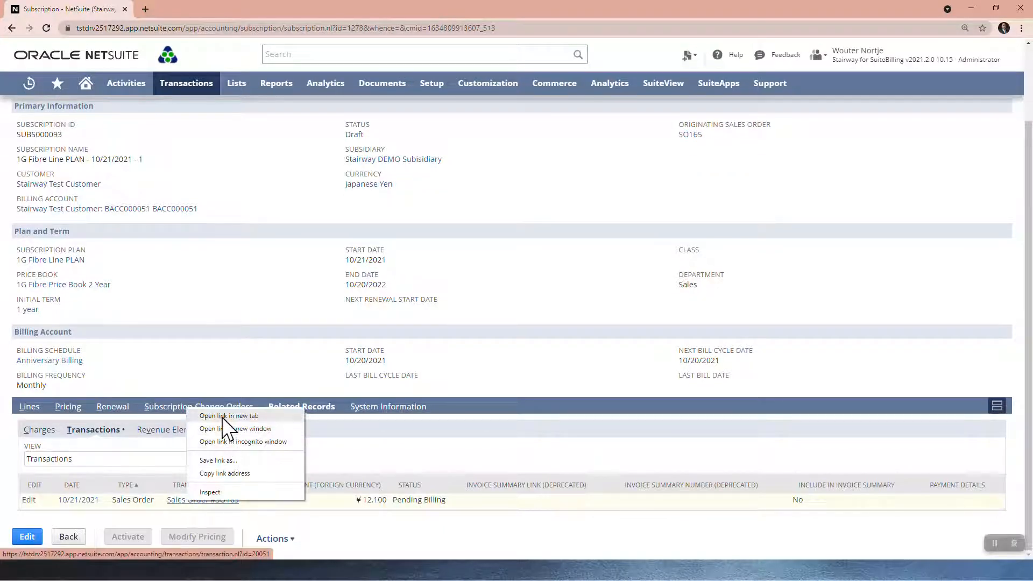
pyautogui.click(229, 416)
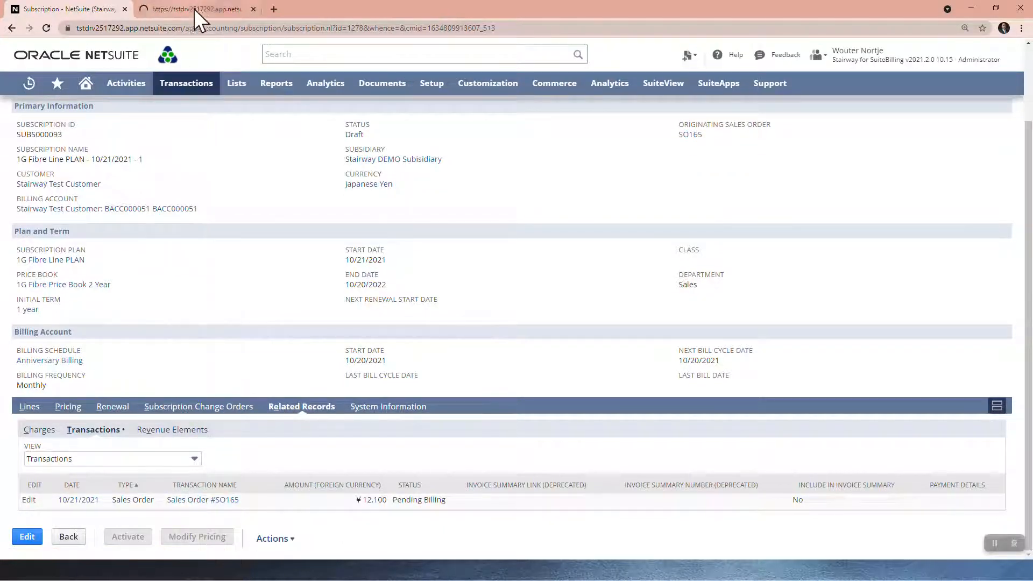
pyautogui.click(202, 499)
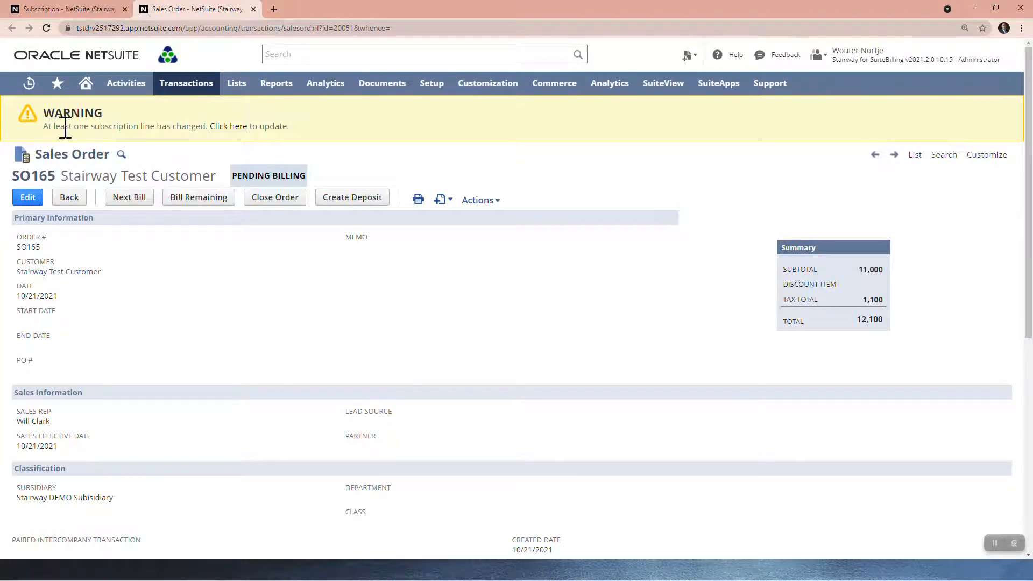
pyautogui.moveTo(191, 126)
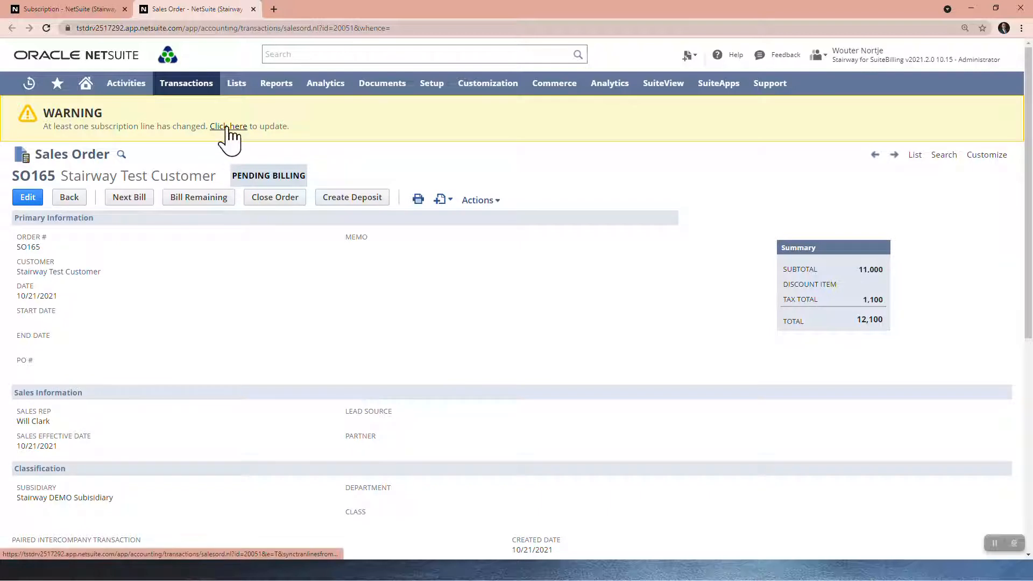
# Update SO165's lines from the banner link and save it with ¥12,000 subtotal.
pyautogui.click(228, 126)
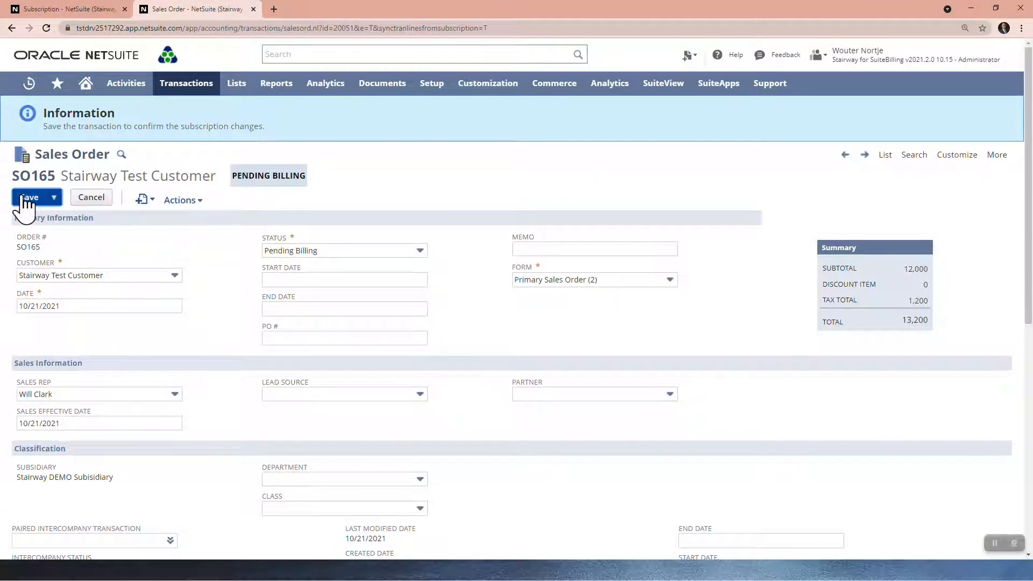
pyautogui.click(29, 197)
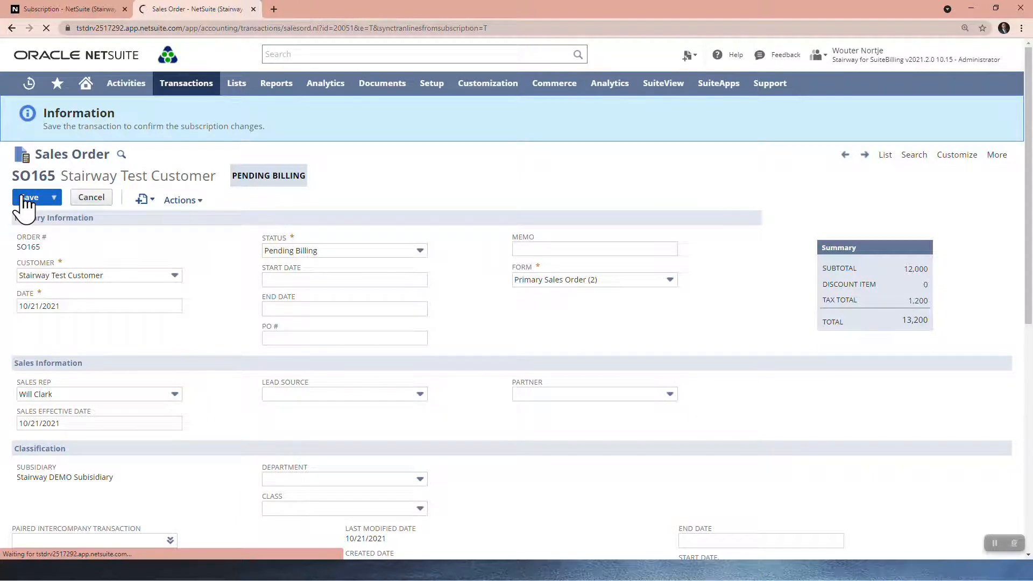
pyautogui.click(30, 197)
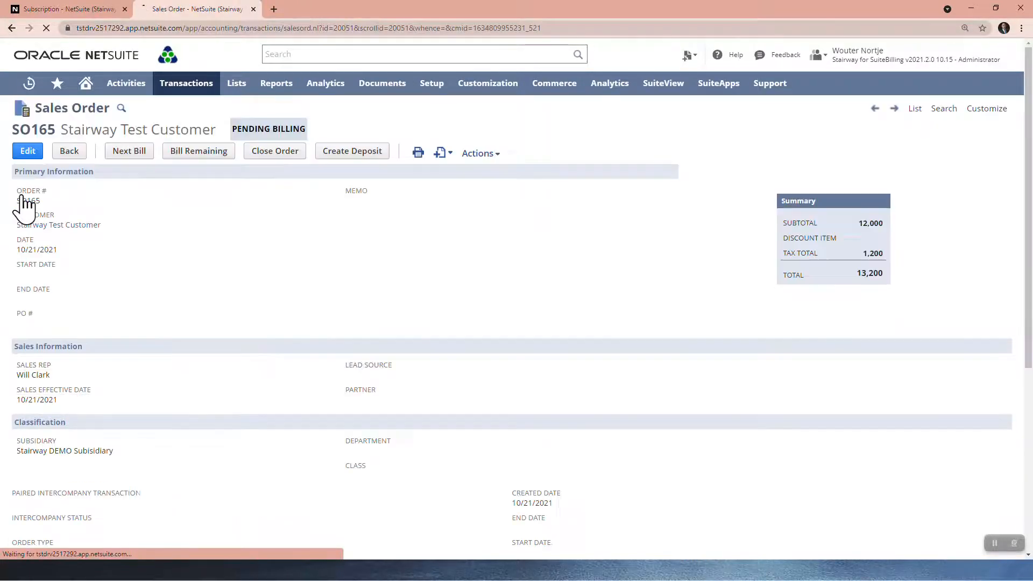